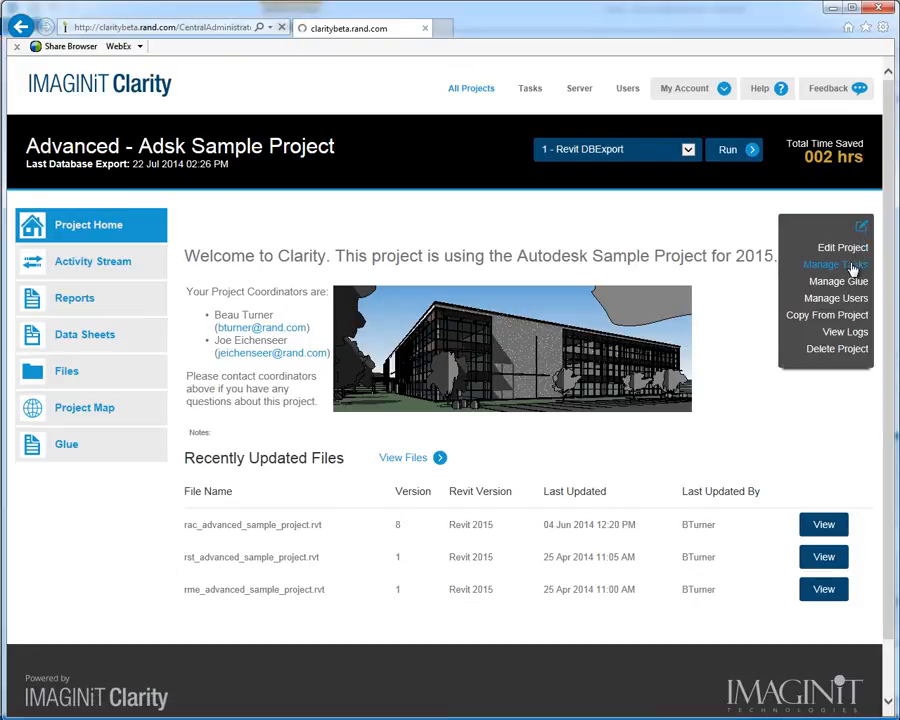
Go to Manage Tasks and view Completed Tasks, Task Servers, then the Setup Tasks list.
{"action": "left_click", "coordinate": [838, 265]}
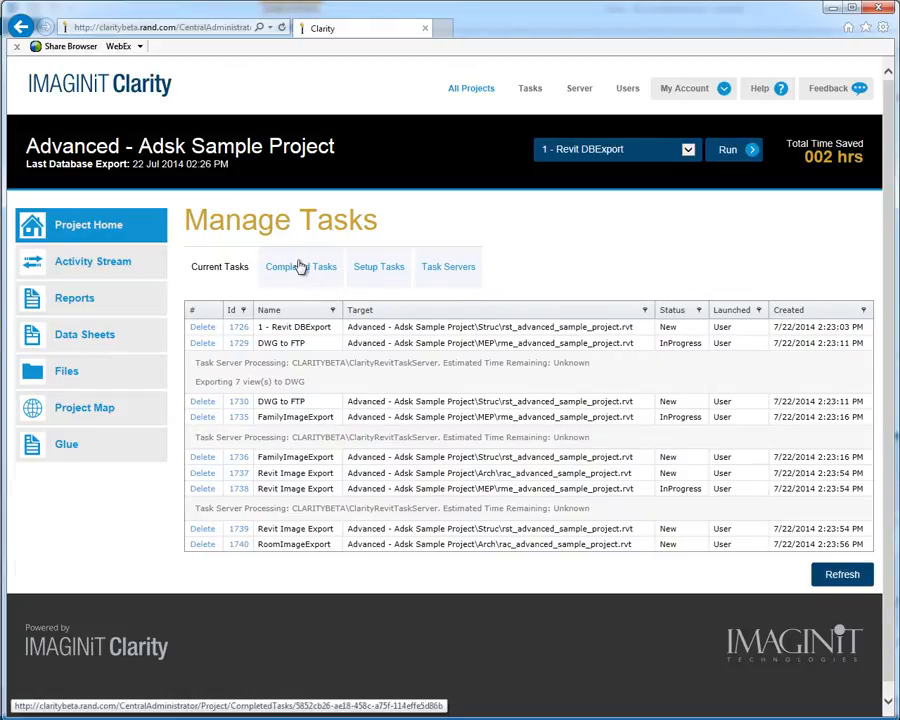
{"action": "left_click", "coordinate": [300, 266]}
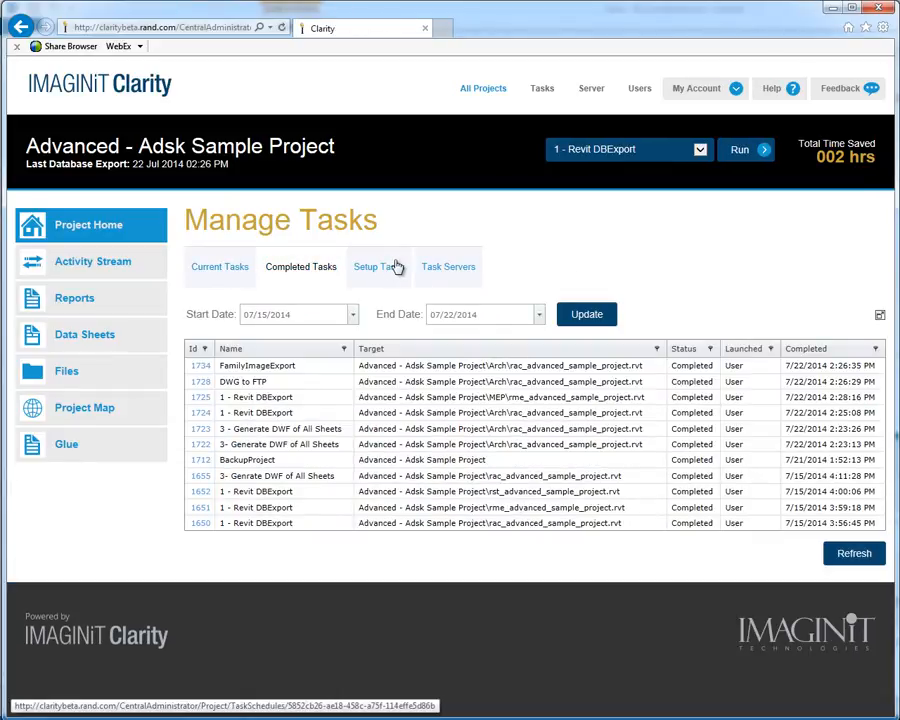
{"action": "left_click", "coordinate": [448, 267]}
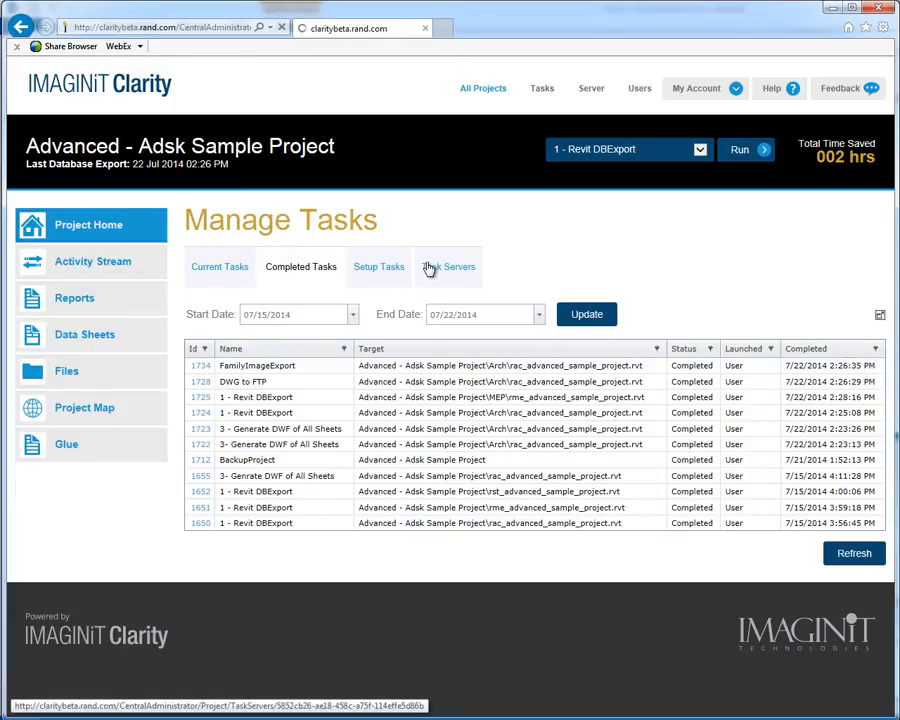
{"action": "left_click", "coordinate": [448, 266]}
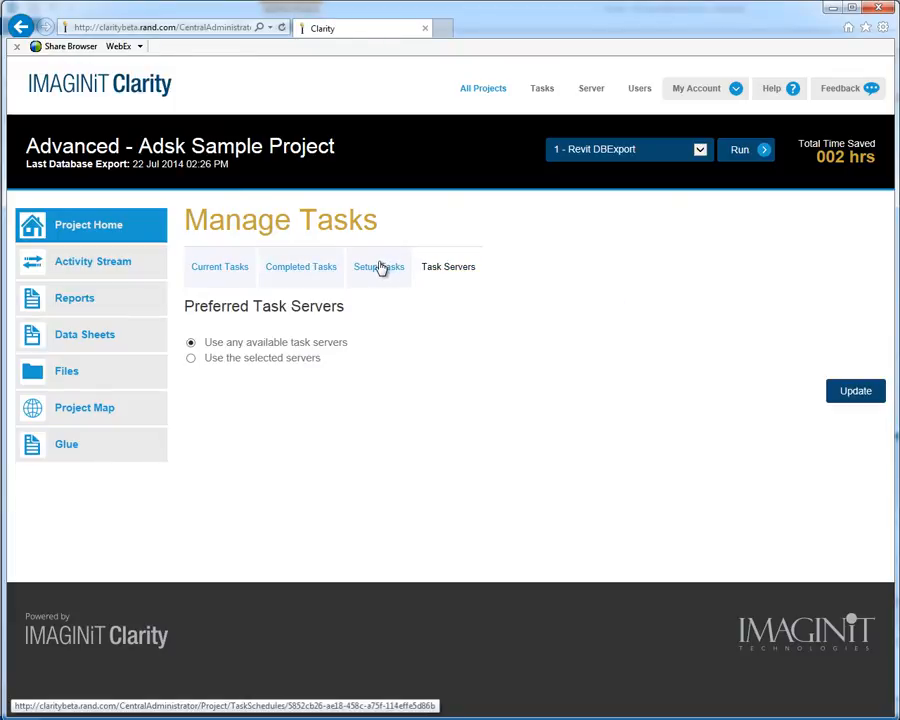
{"action": "left_click", "coordinate": [378, 266]}
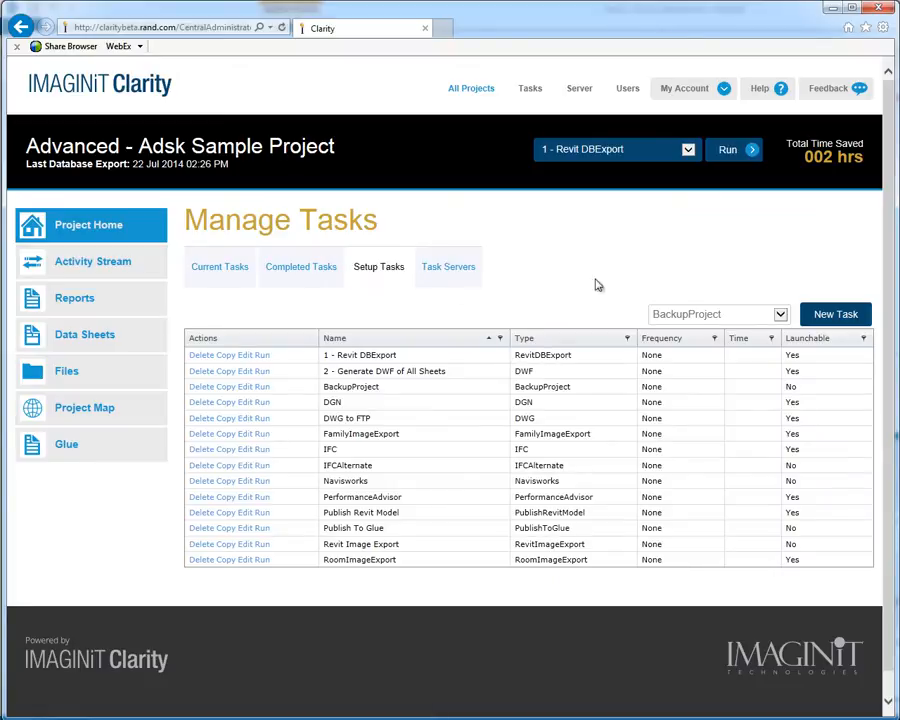
Select PDF from the task type dropdown beside New Task.
{"action": "left_click", "coordinate": [718, 314]}
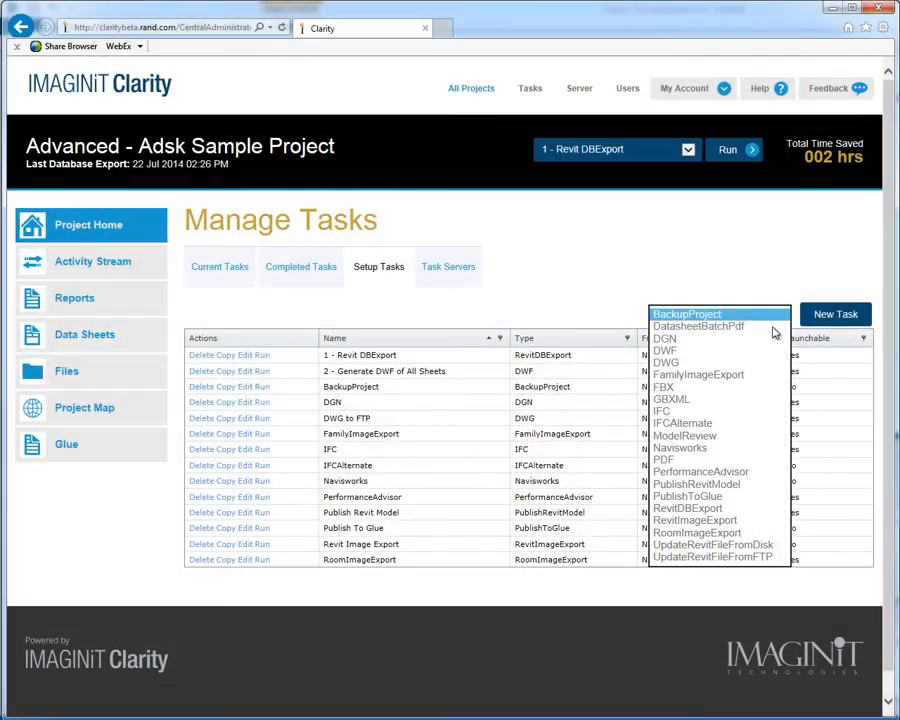
{"action": "left_click", "coordinate": [663, 460]}
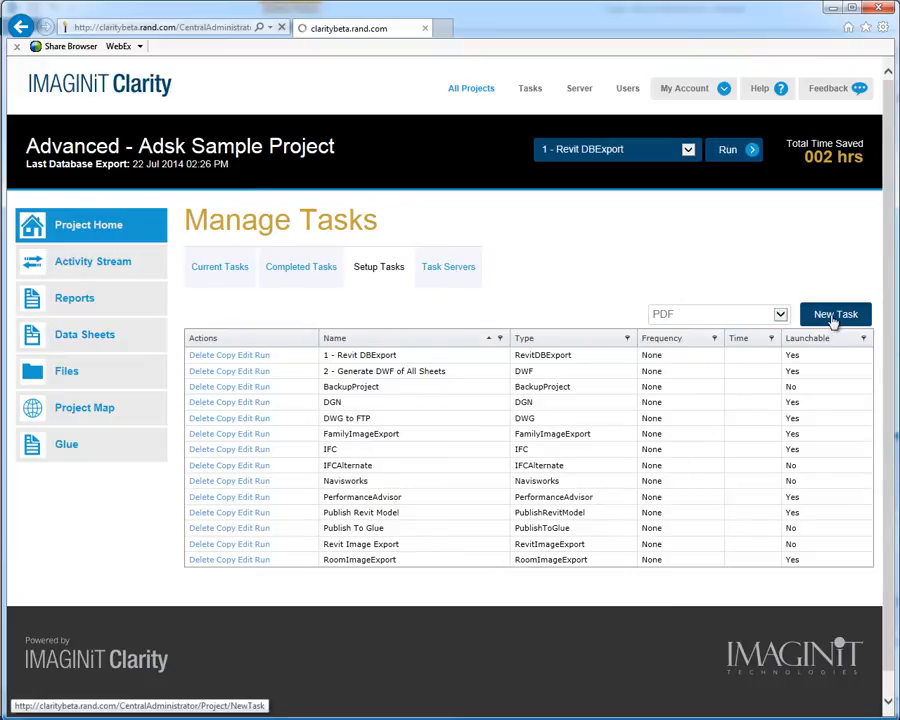
Create the new PDF task and name it '3 - Generate PDF Sheet Set'.
{"action": "left_click", "coordinate": [835, 314]}
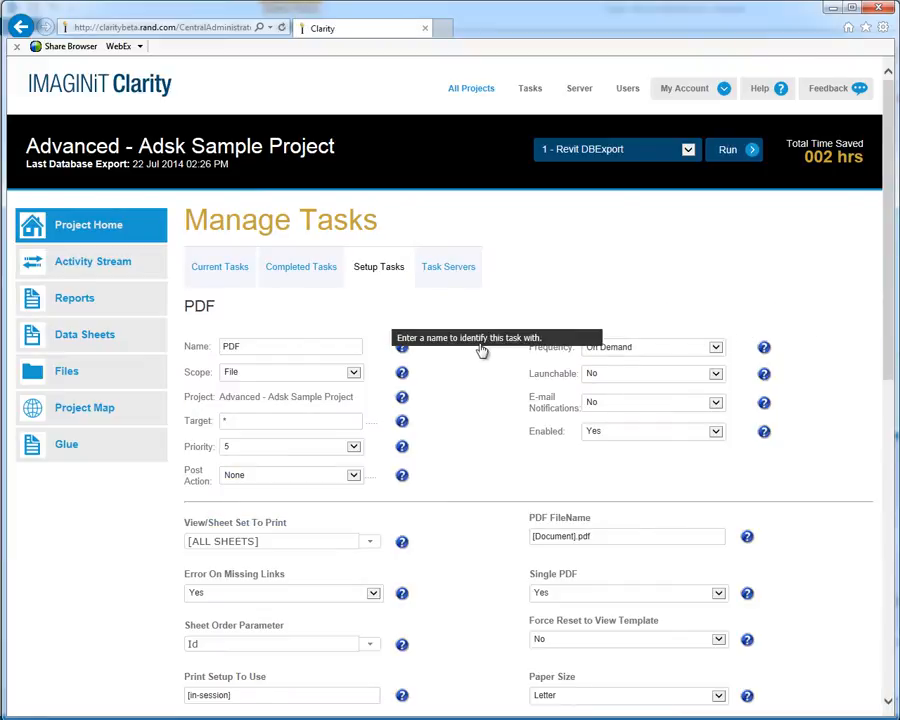
{"action": "left_click", "coordinate": [280, 346]}
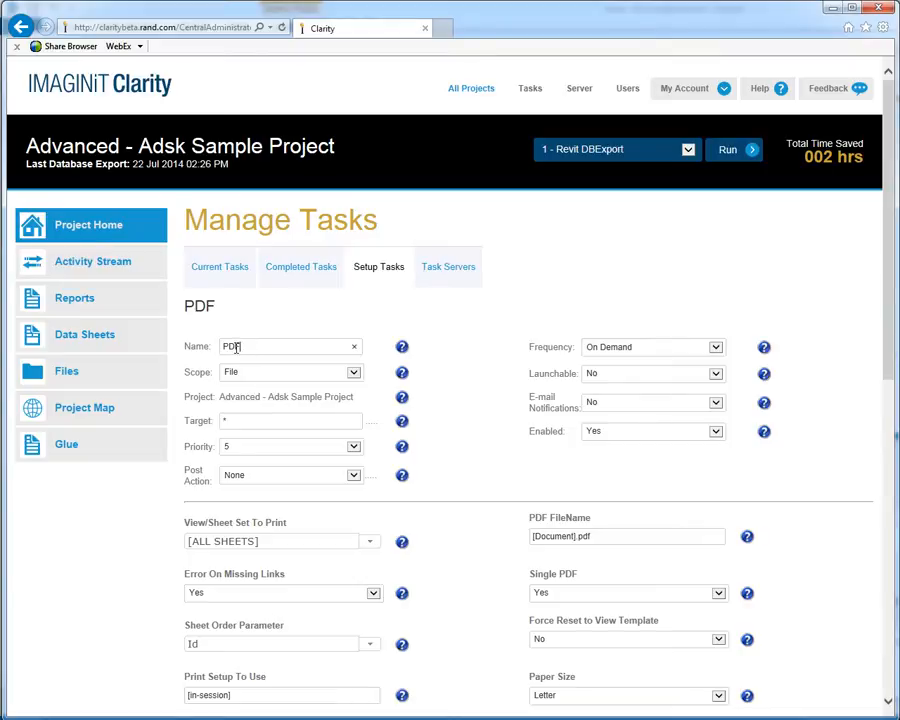
{"action": "type", "text": "3 - Generate PDF Sheet Set"}
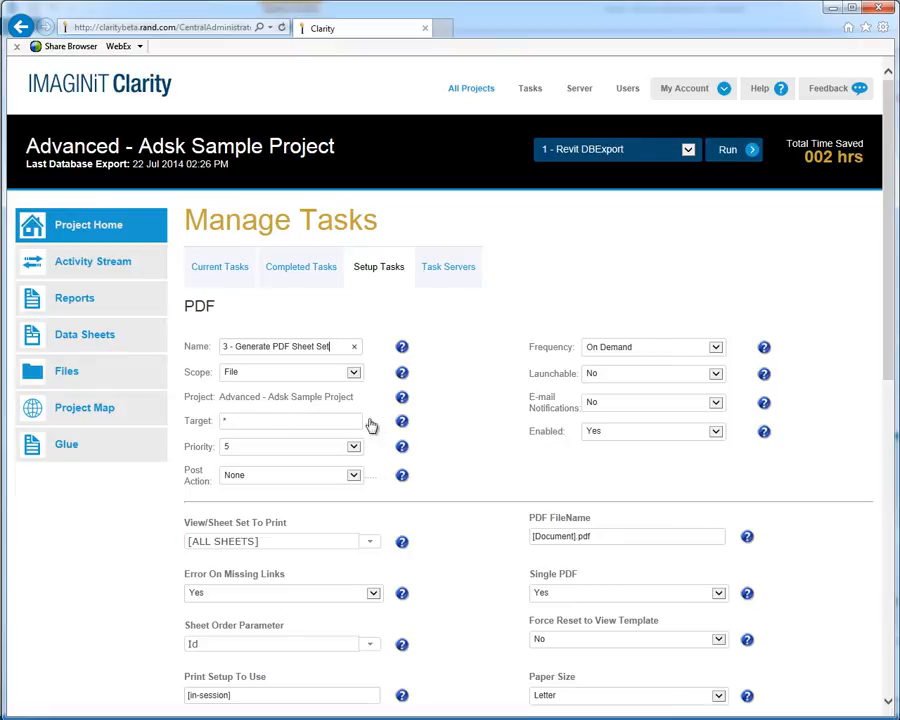
Filter the task's Target to *rac models, test the filter and accept it.
{"action": "left_click", "coordinate": [401, 421]}
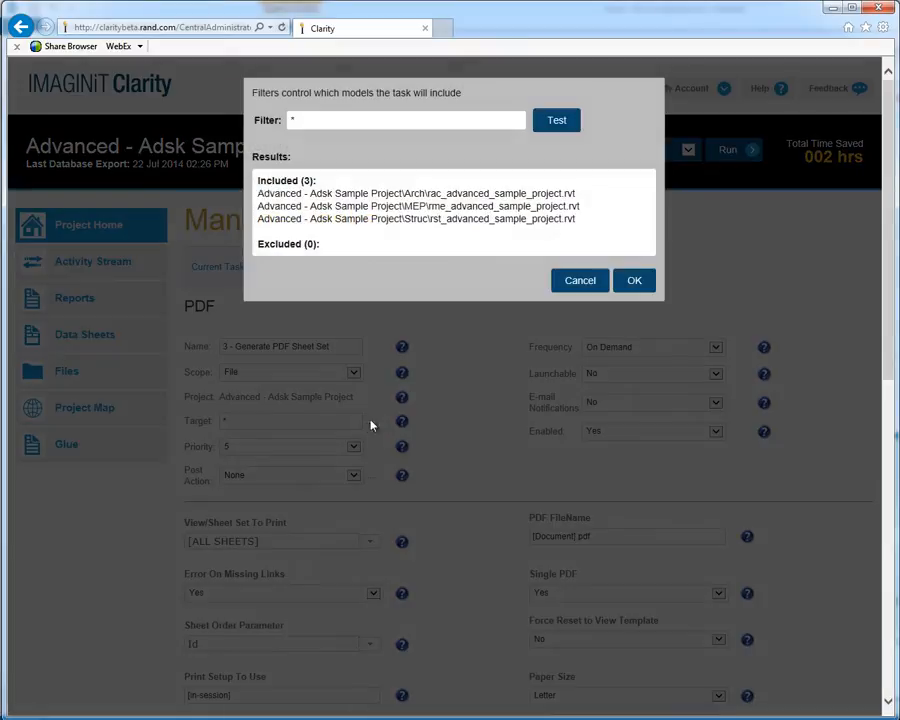
{"action": "left_click", "coordinate": [405, 120]}
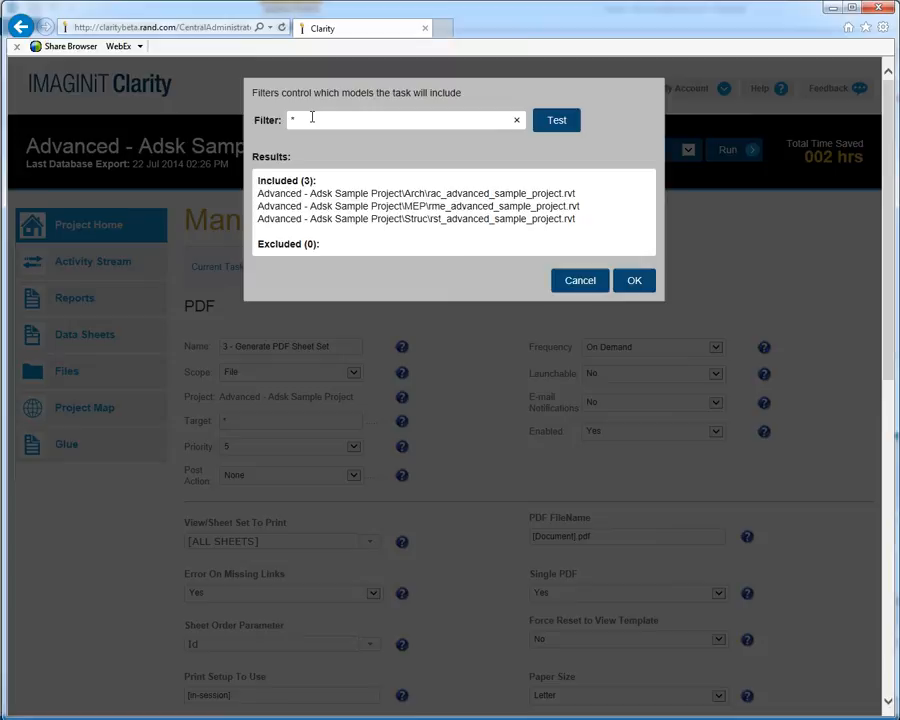
{"action": "type", "text": "rac"}
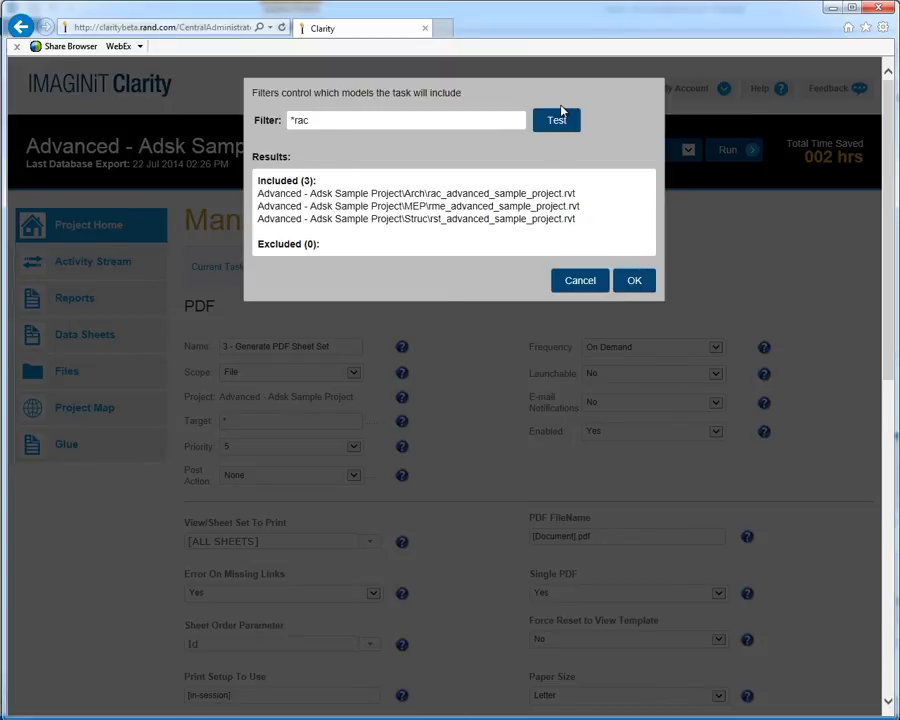
{"action": "left_click", "coordinate": [556, 120]}
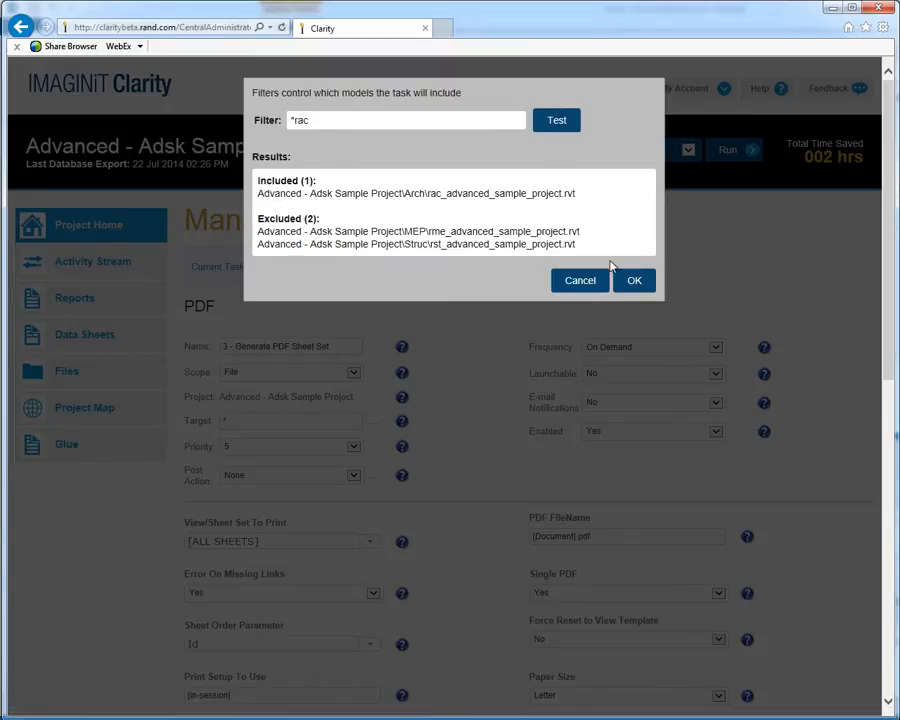
{"action": "left_click", "coordinate": [633, 280]}
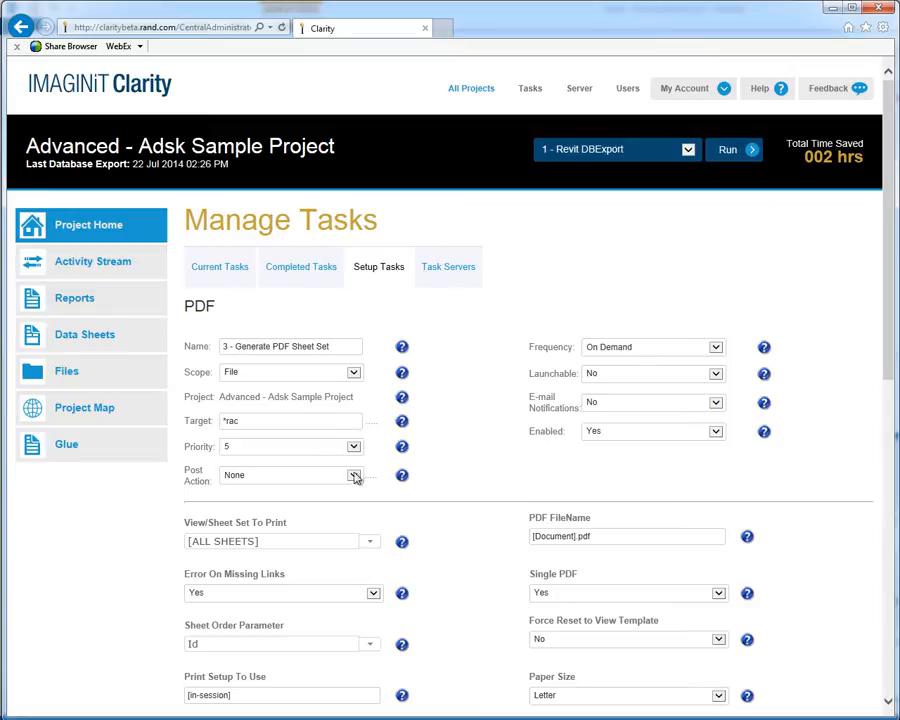
Keep Post Action as None and set Launchable to Yes.
{"action": "left_click", "coordinate": [354, 475]}
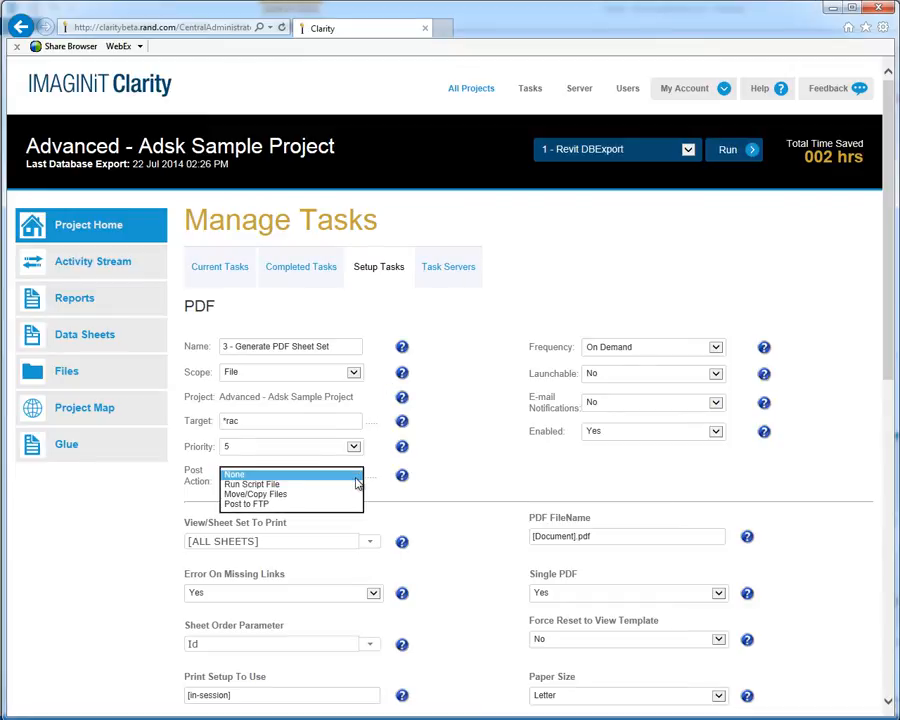
{"action": "left_click", "coordinate": [234, 474]}
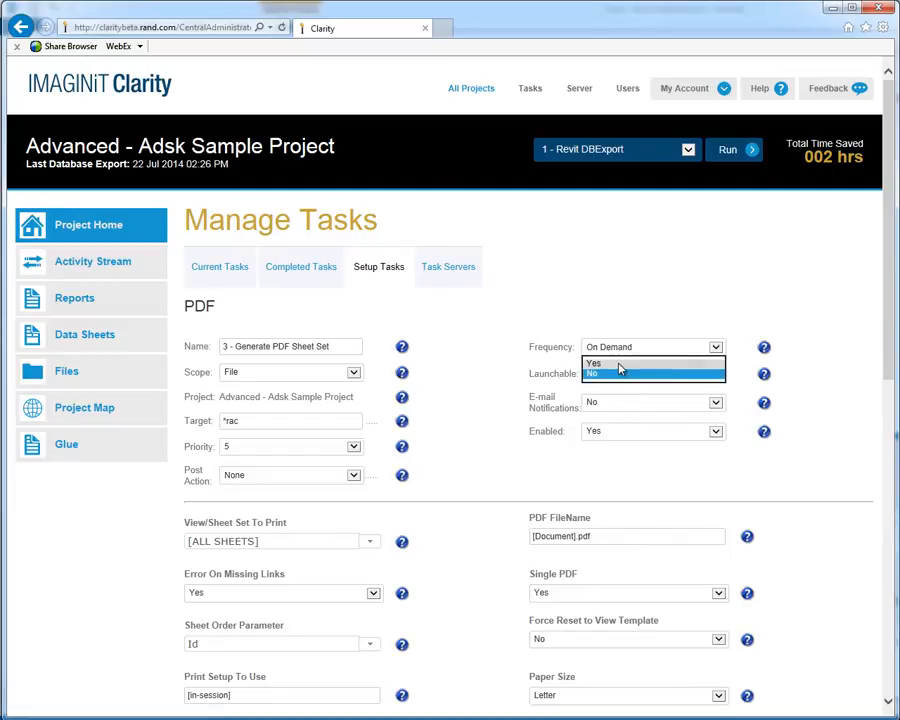
{"action": "left_click", "coordinate": [594, 363]}
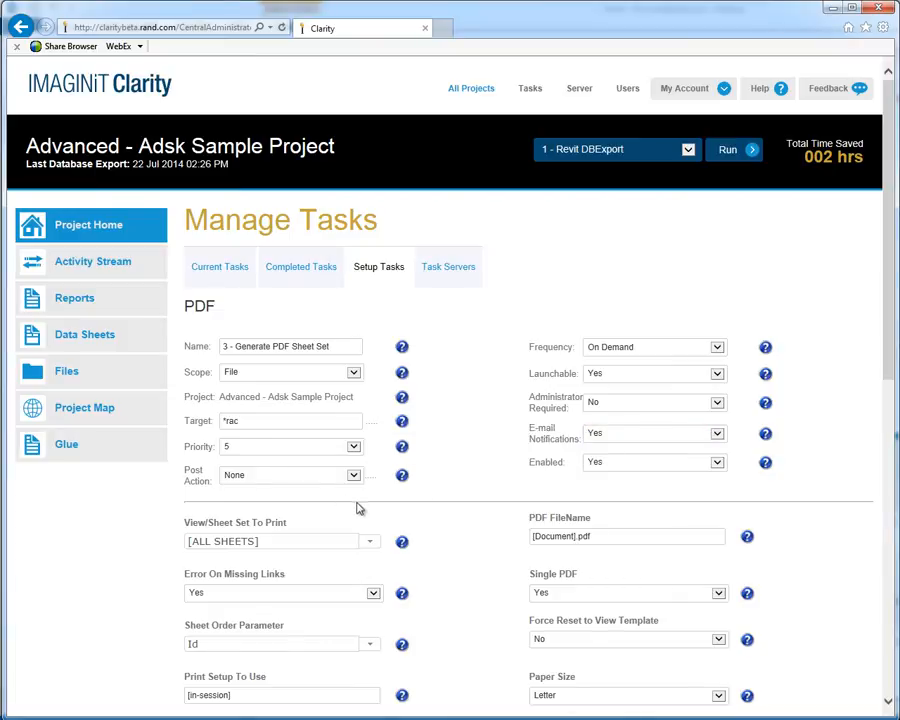
{"action": "scroll", "scroll_direction": "down", "scroll_amount": 3}
{"action": "type", "text": "Project Sheet Set"}
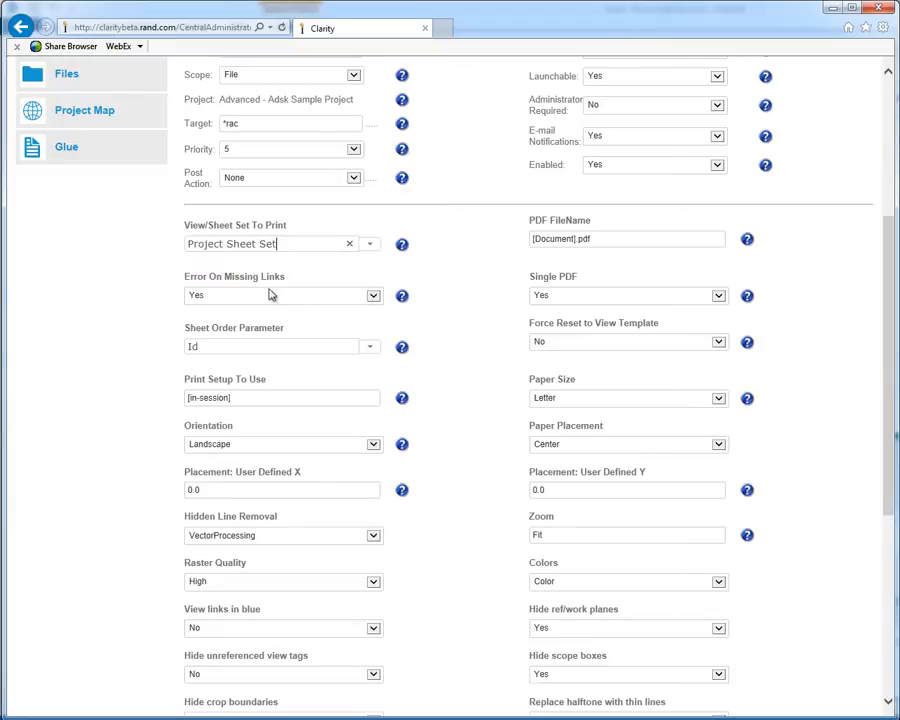
{"action": "mouse_move", "coordinate": [437, 331]}
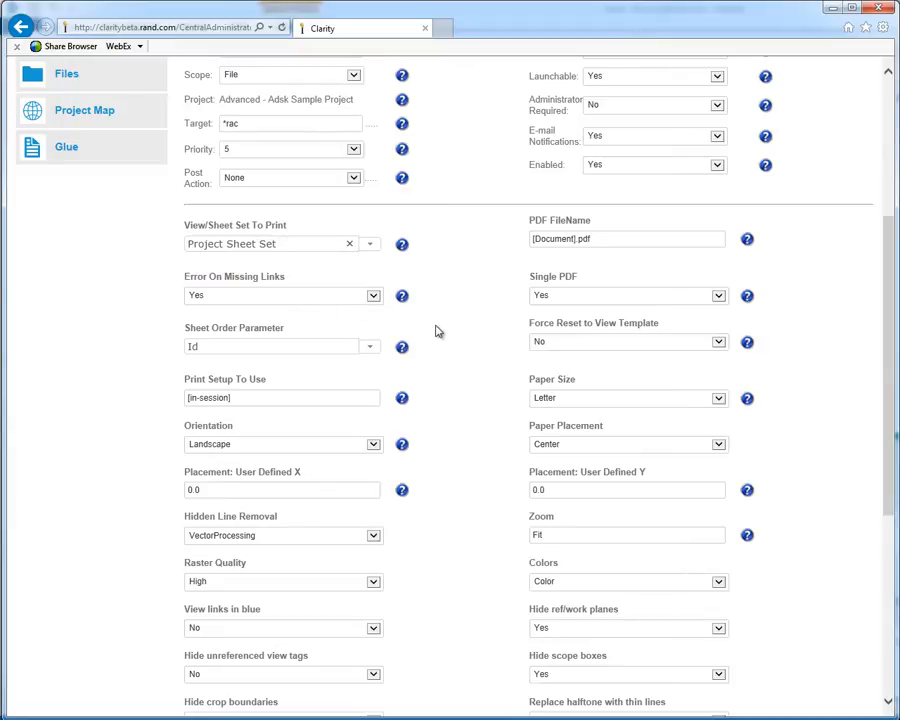
Set paper size to ARCH E1 and note 'Created By: Beau Turner'.
{"action": "left_click", "coordinate": [718, 398]}
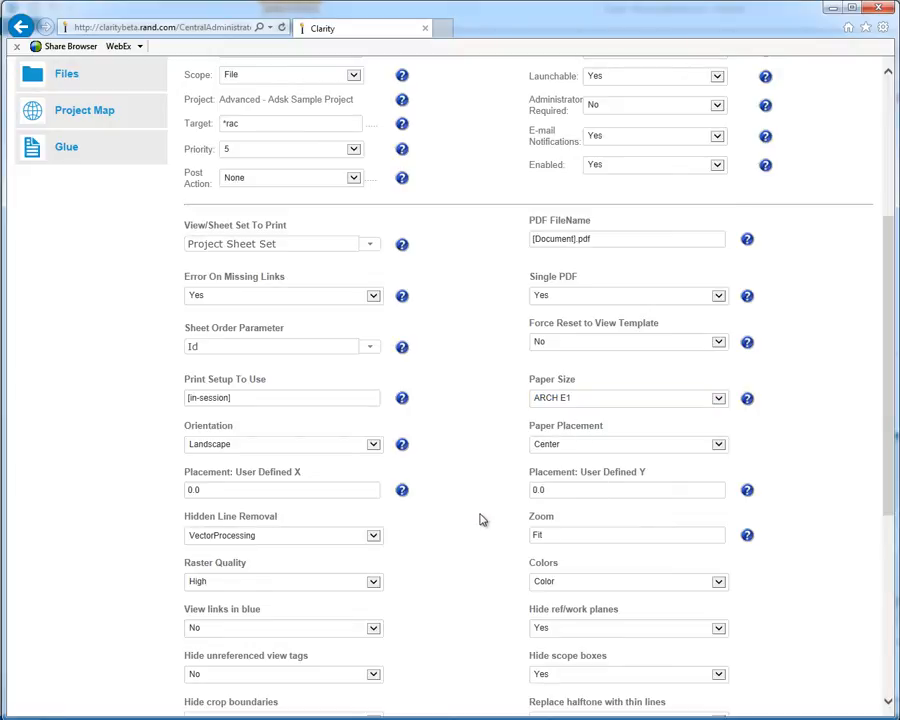
{"action": "scroll", "scroll_direction": "down", "scroll_amount": 3}
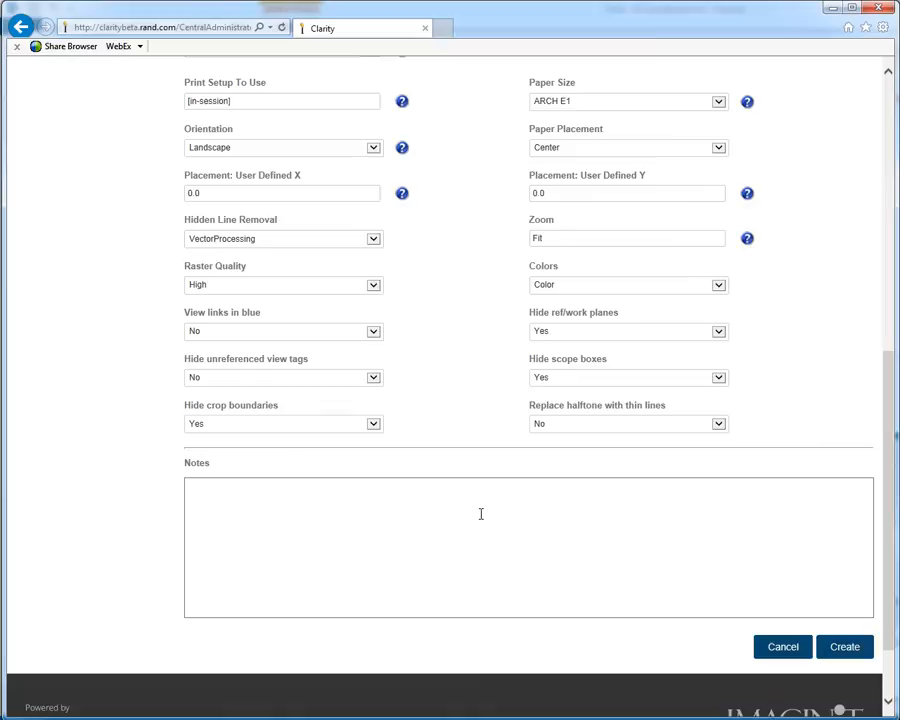
{"action": "left_click", "coordinate": [467, 516]}
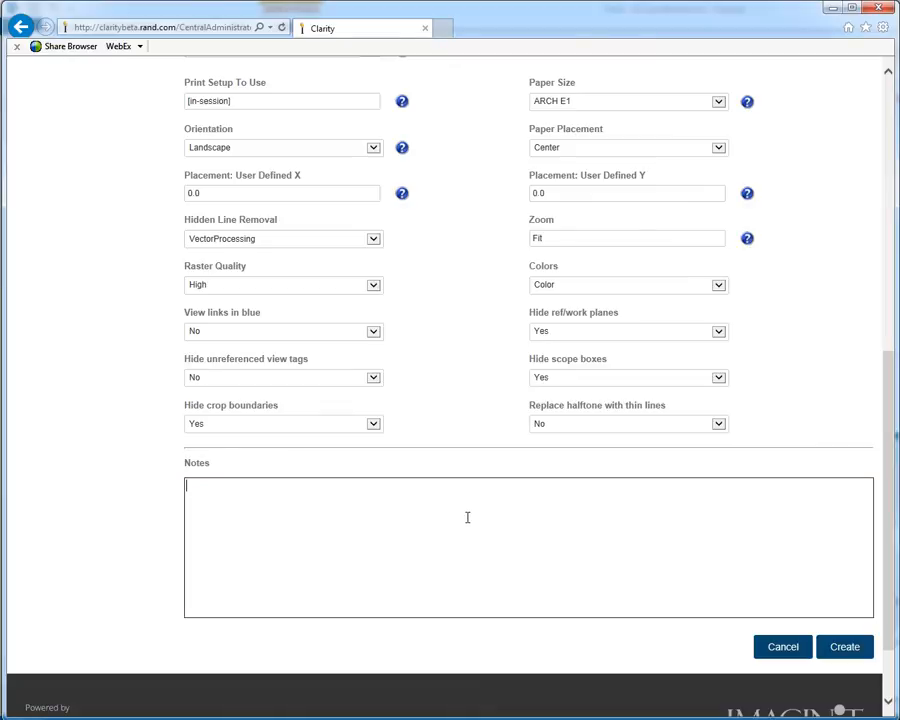
{"action": "type", "text": "Created By: Beau Turner"}
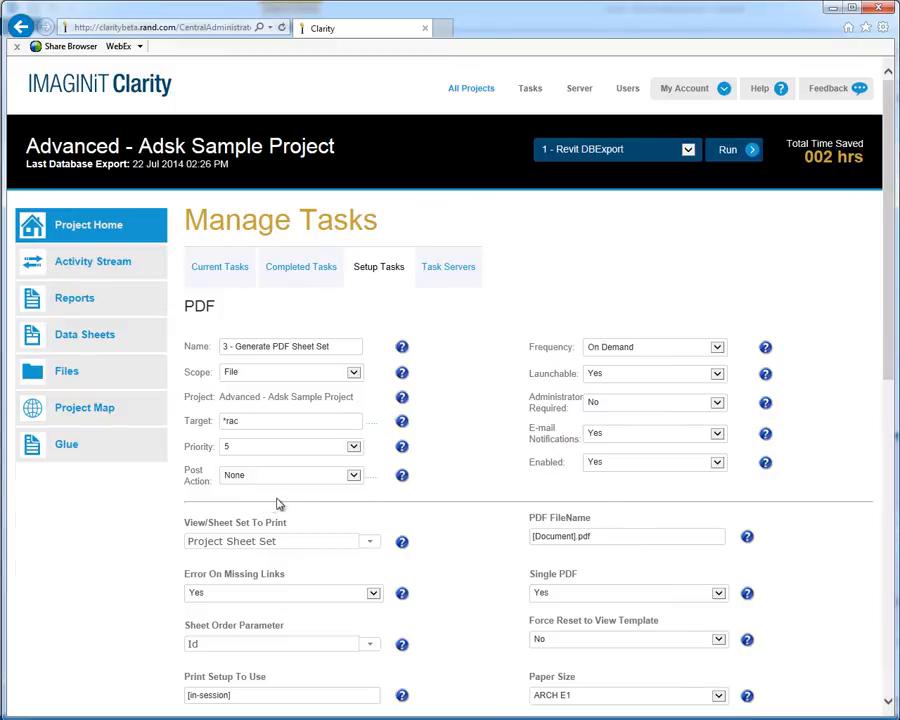
{"action": "mouse_move", "coordinate": [722, 352]}
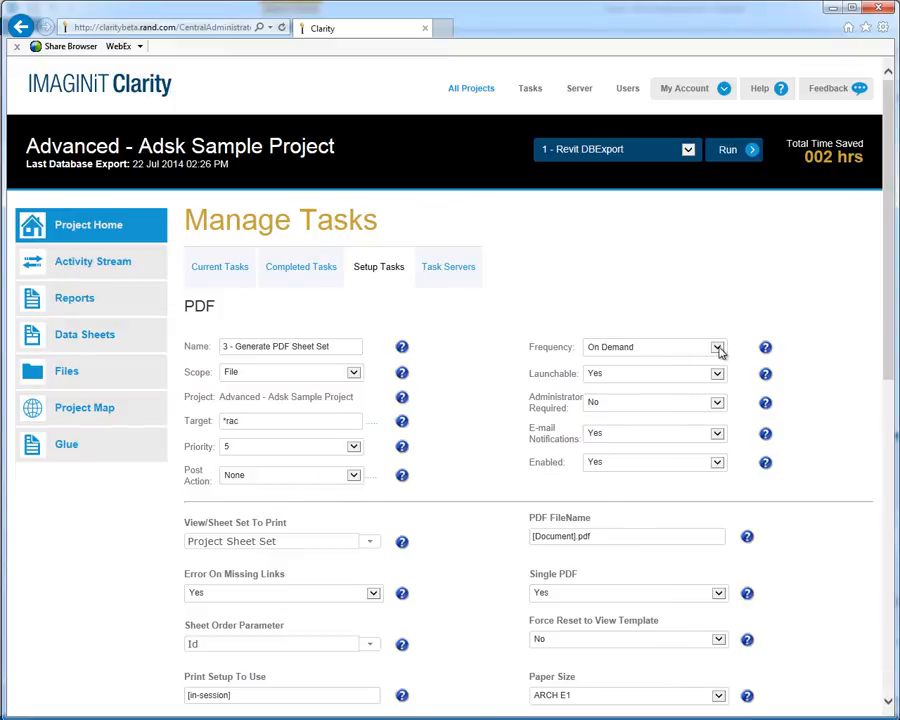
Set Frequency to Scheduled with a start hour of 03.
{"action": "left_click", "coordinate": [650, 347]}
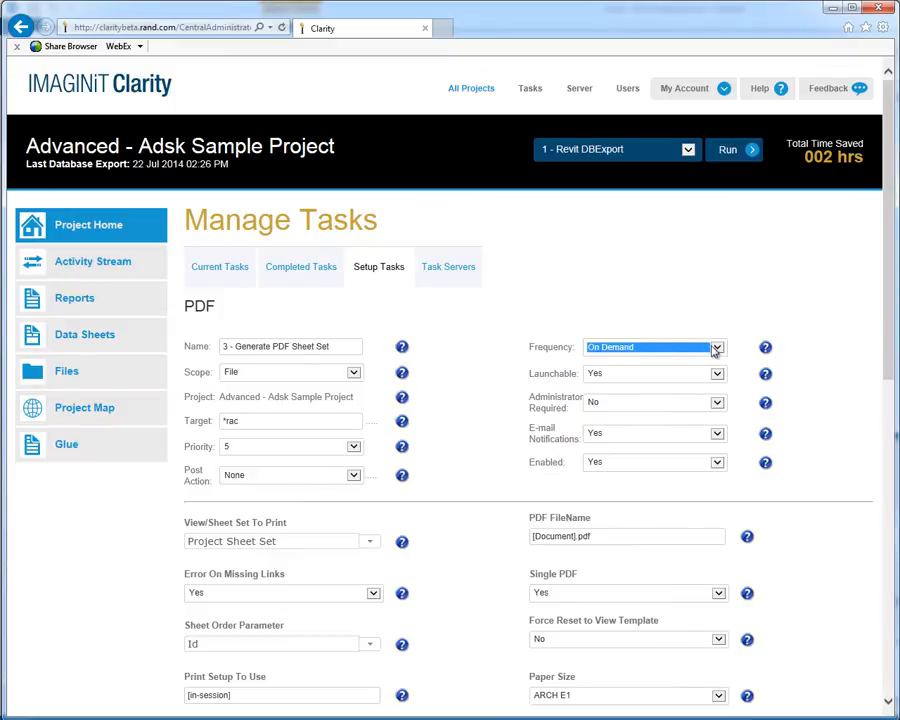
{"action": "left_click", "coordinate": [714, 347]}
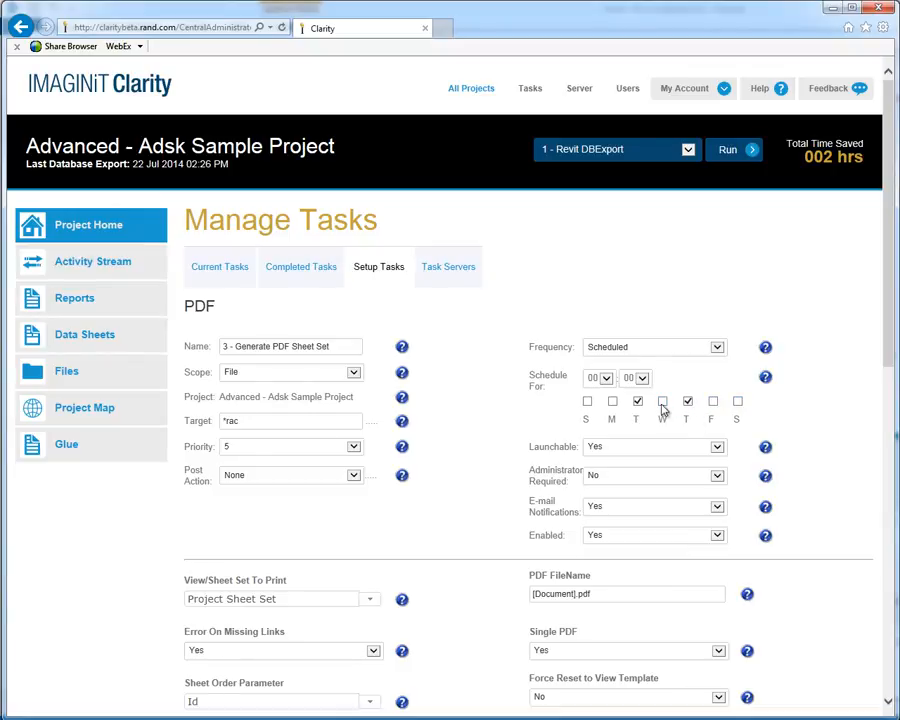
{"action": "left_click", "coordinate": [599, 378]}
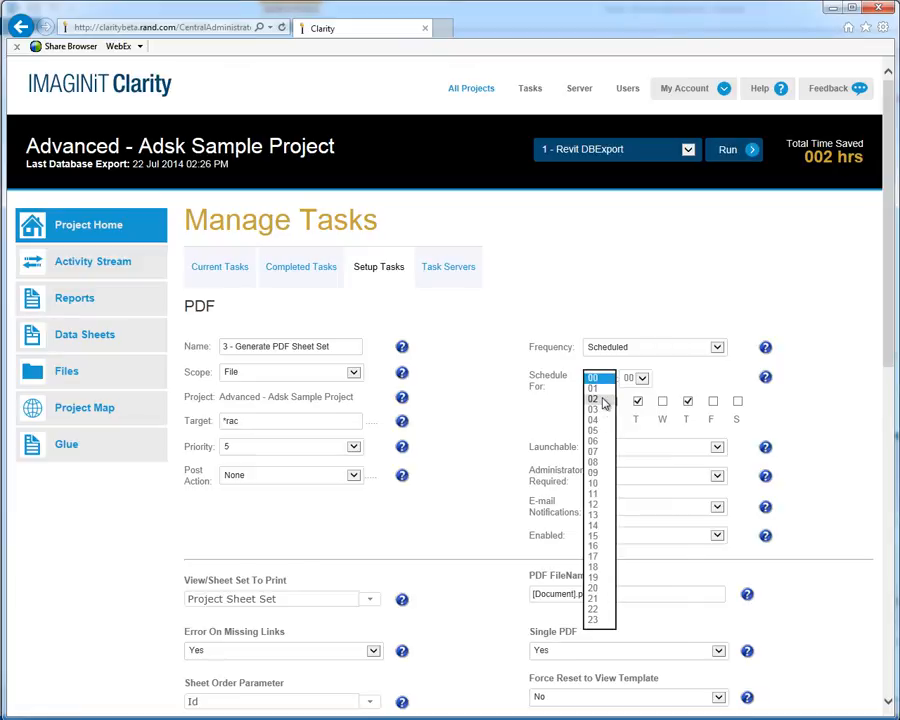
{"action": "mouse_move", "coordinate": [603, 408]}
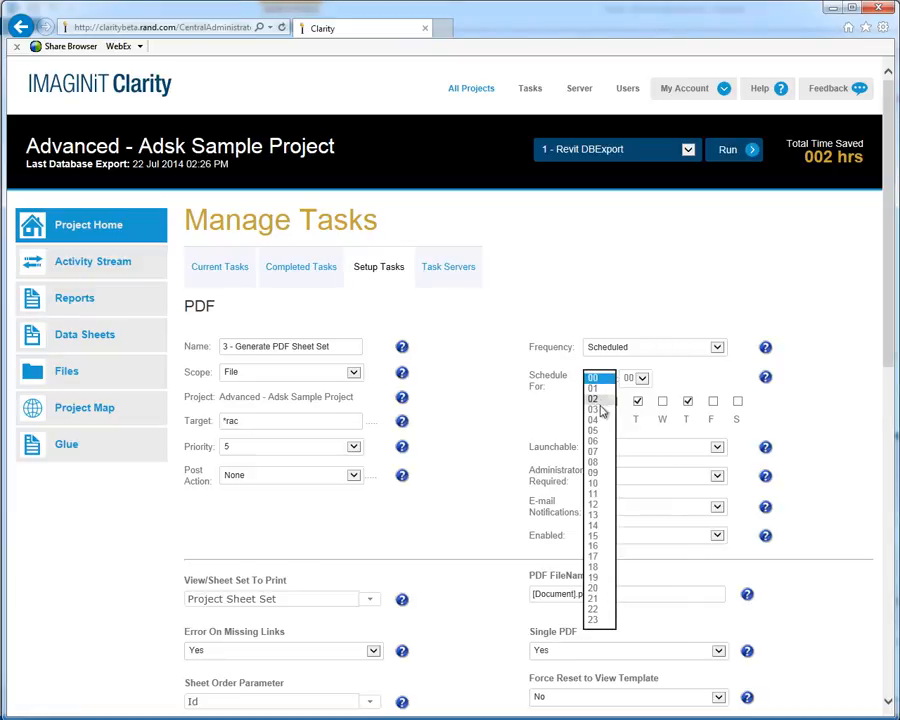
{"action": "left_click", "coordinate": [597, 399]}
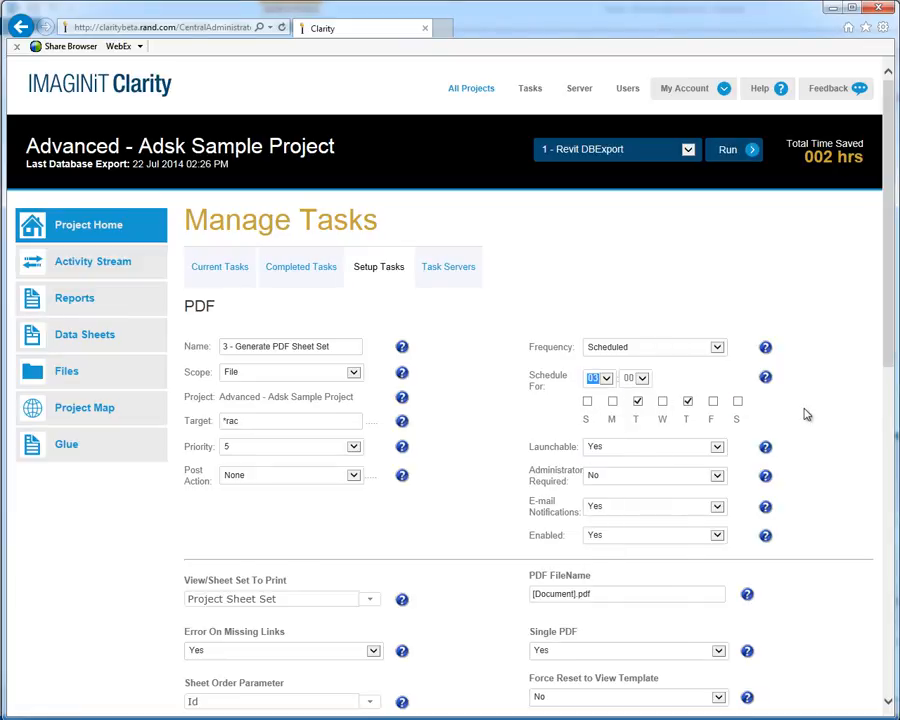
Create the scheduled PDF task, adding it to the set-up tasks list.
{"action": "scroll", "scroll_direction": "down", "scroll_amount": 3}
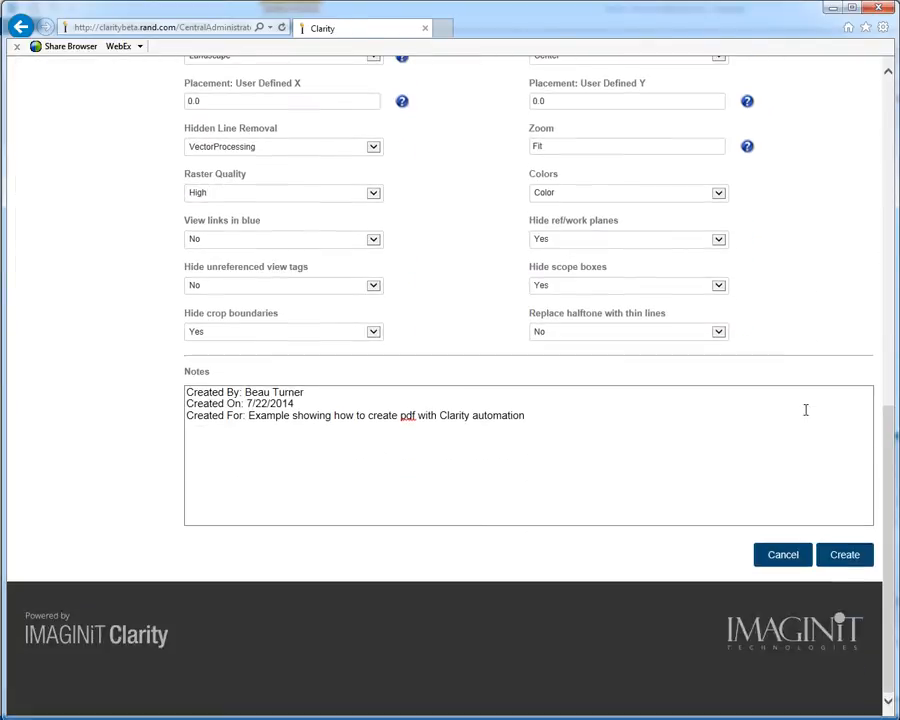
{"action": "left_click", "coordinate": [844, 554]}
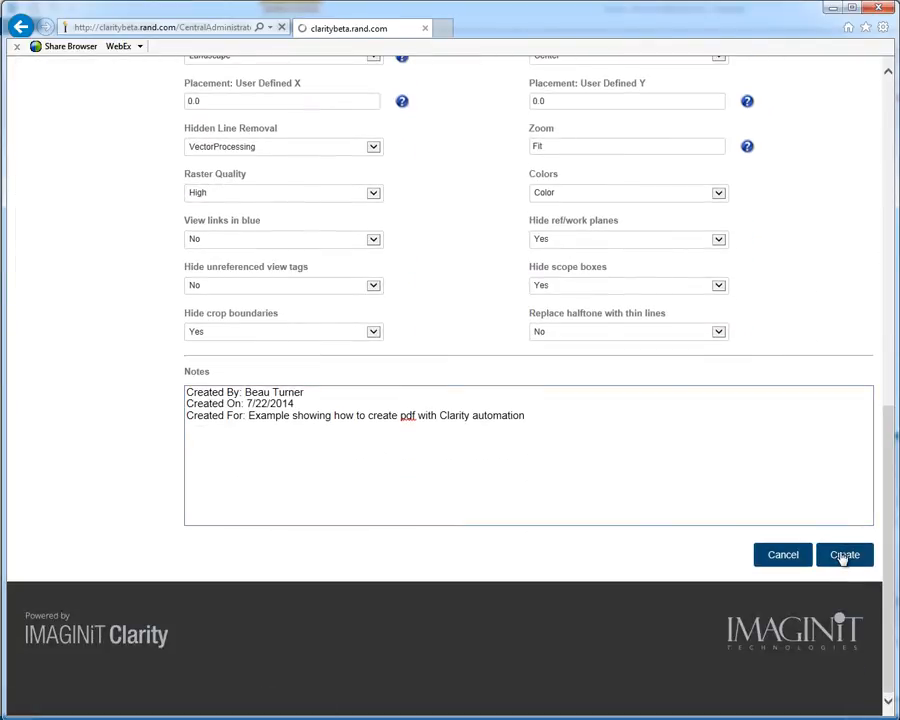
{"action": "left_click", "coordinate": [844, 555]}
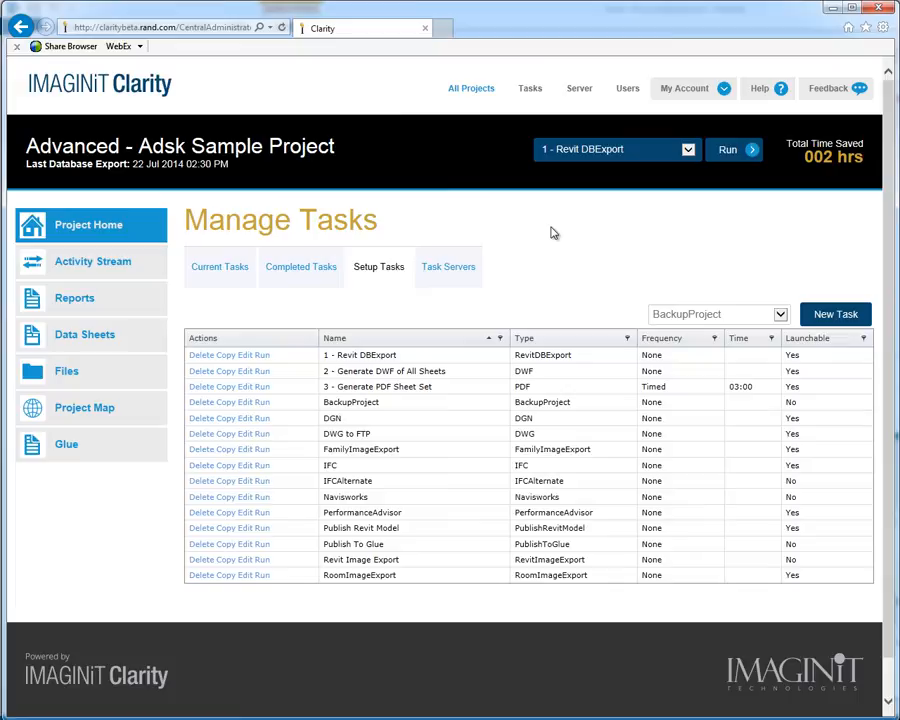
{"action": "mouse_move", "coordinate": [422, 337]}
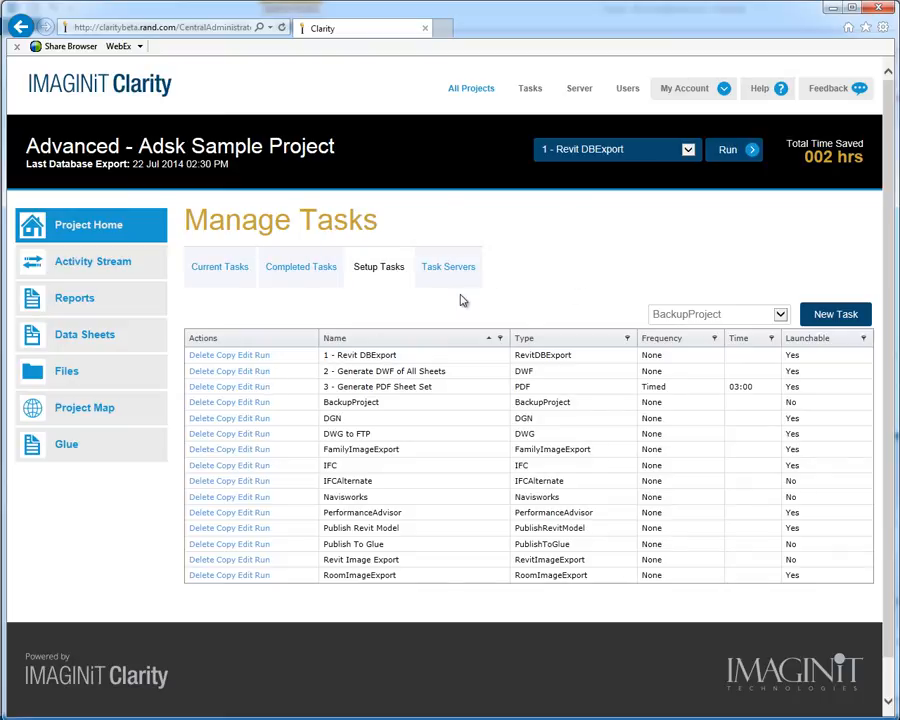
{"action": "mouse_move", "coordinate": [258, 392]}
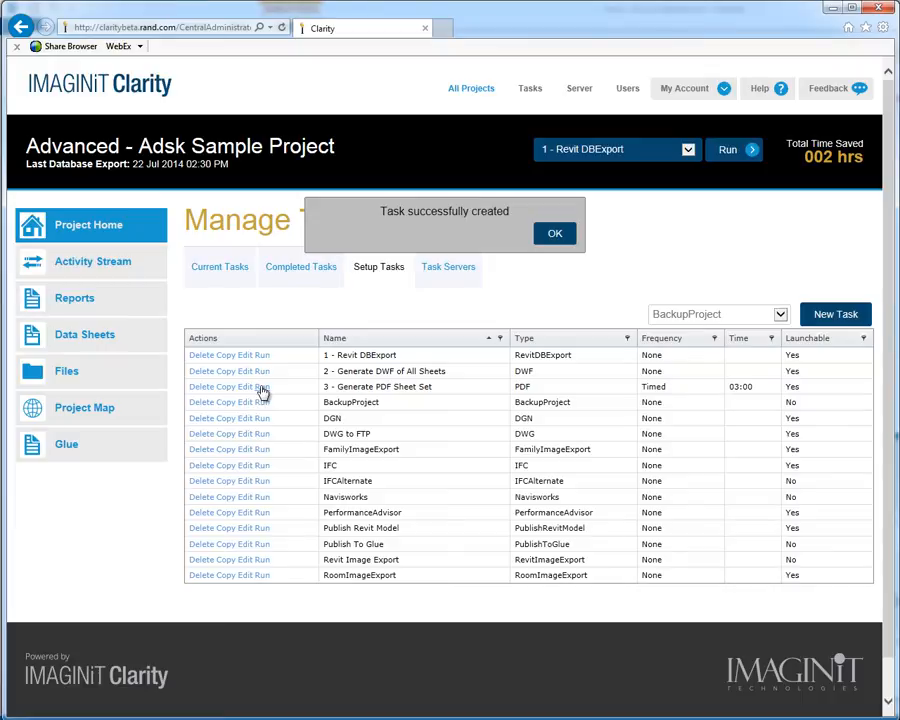
Dismiss the 'task successfully created' confirmation message.
{"action": "left_click", "coordinate": [555, 233]}
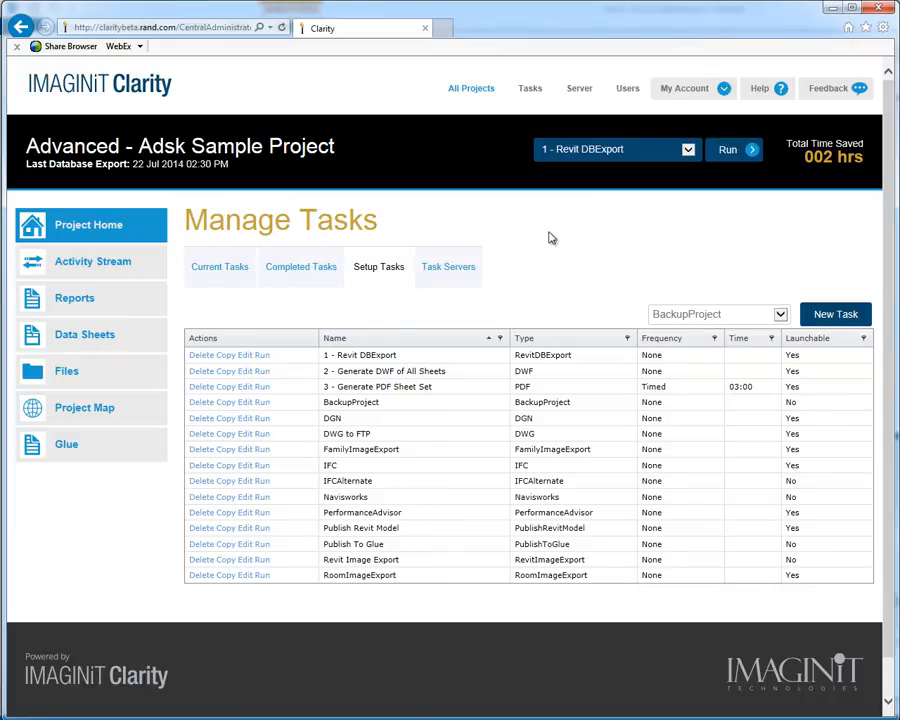
{"action": "mouse_move", "coordinate": [219, 266]}
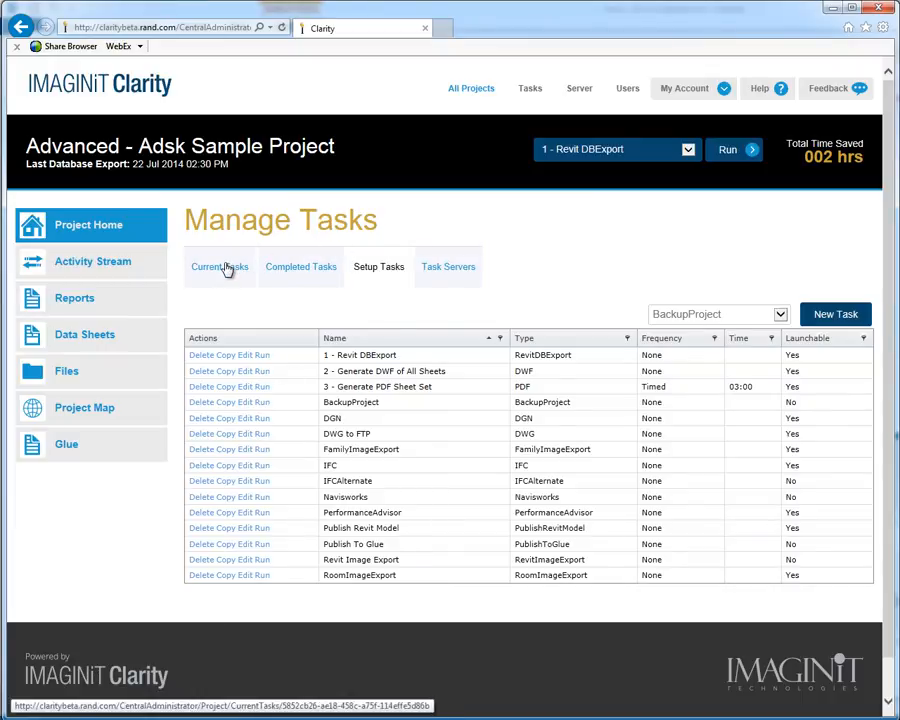
{"action": "left_click", "coordinate": [220, 266]}
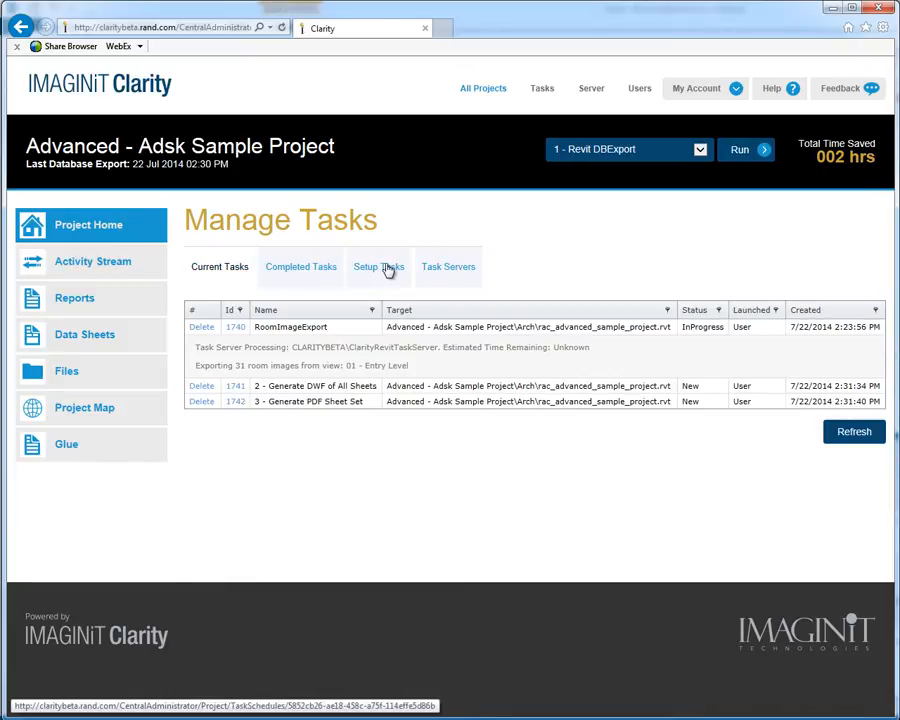
{"action": "left_click", "coordinate": [378, 267]}
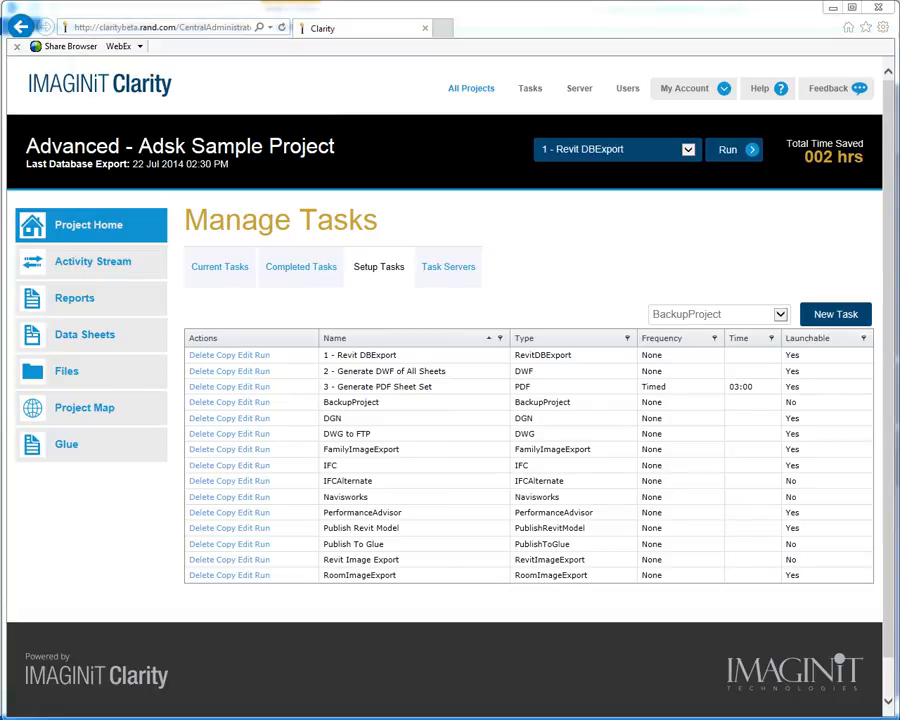
{"action": "mouse_move", "coordinate": [449, 280]}
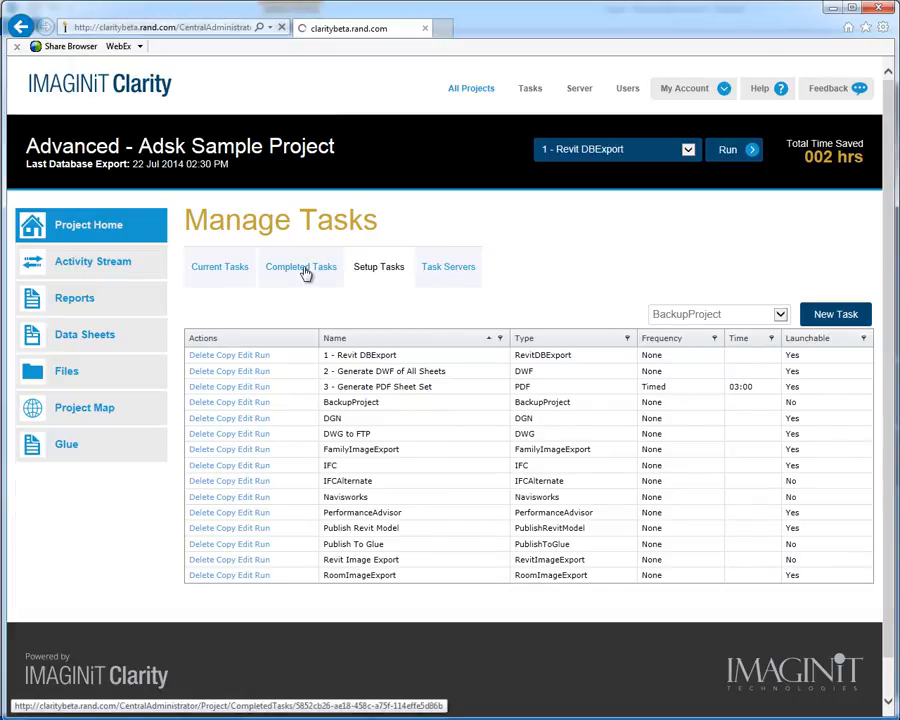
View completed task 1742's details from the Completed Tasks list.
{"action": "left_click", "coordinate": [301, 266]}
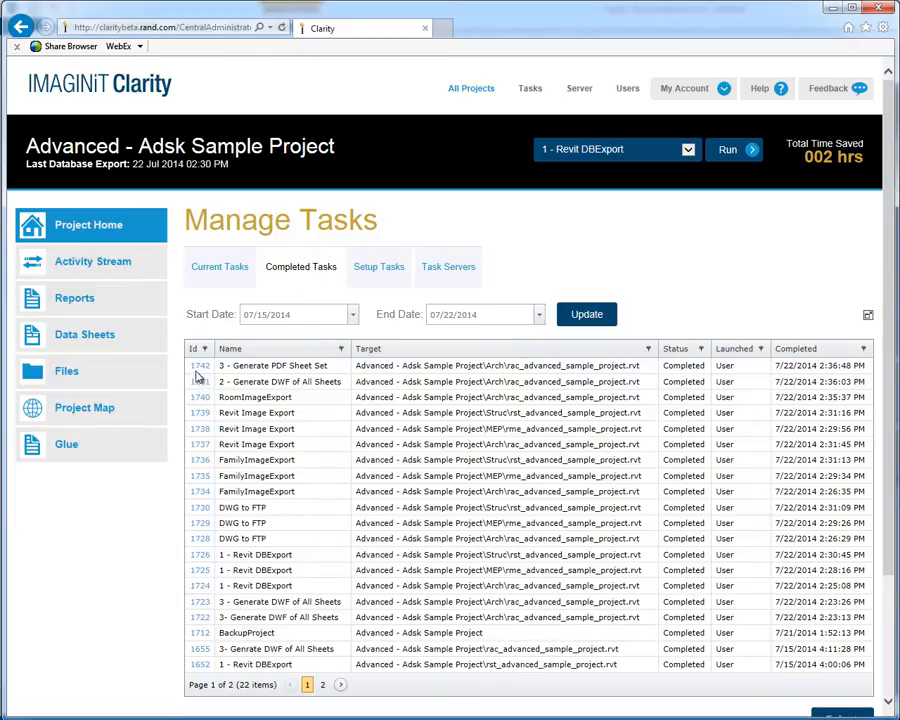
{"action": "left_click", "coordinate": [275, 365]}
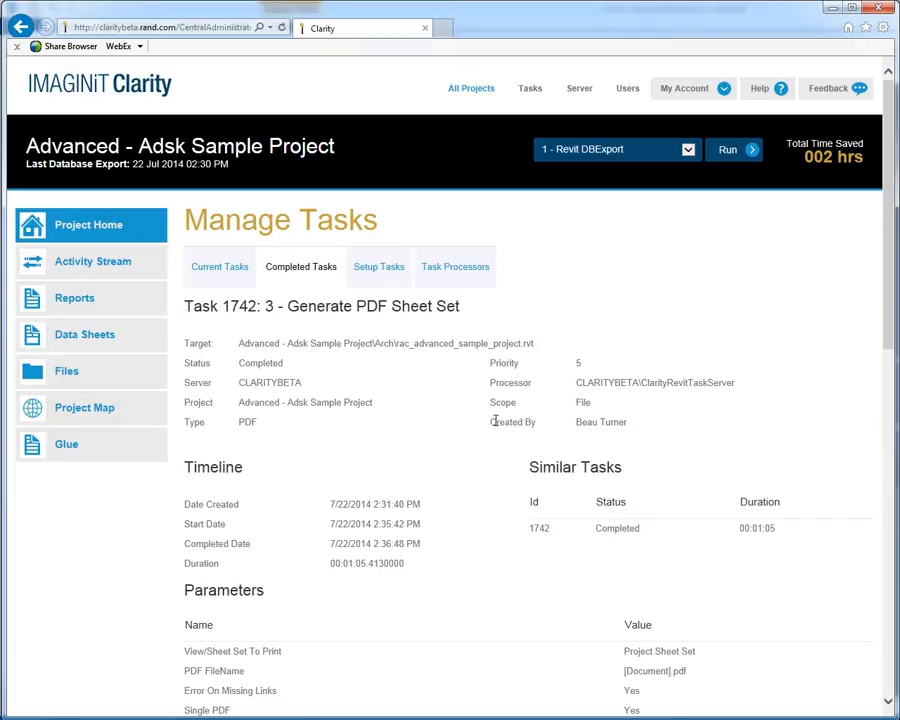
{"action": "scroll", "scroll_direction": "down", "scroll_amount": 3}
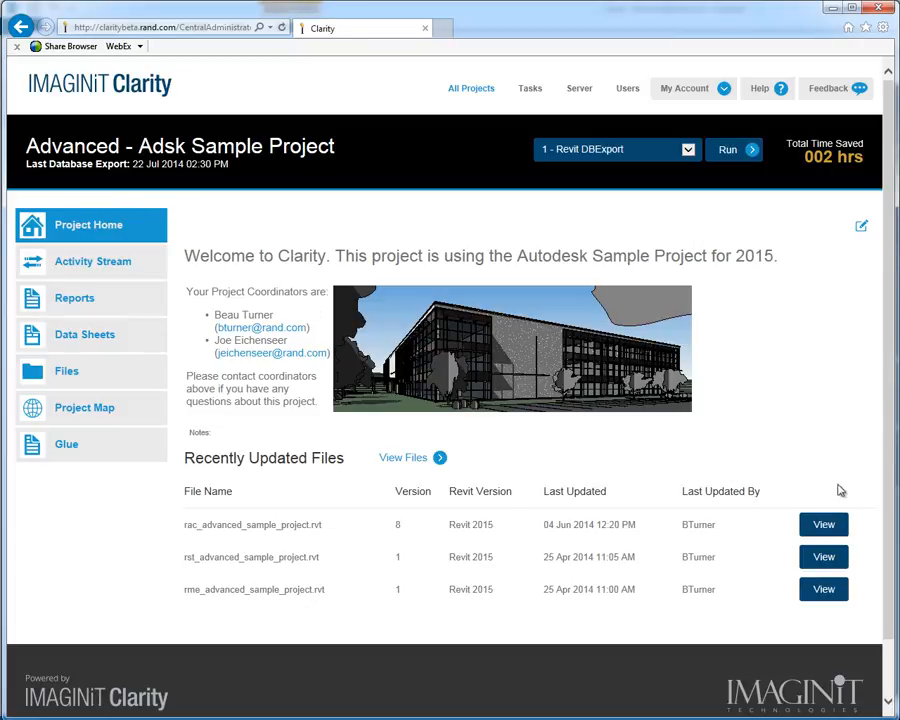
View the generated PDF for rac_advanced_sample_project.rvt and go to its A2 _ Sections sheet.
{"action": "left_click", "coordinate": [823, 524]}
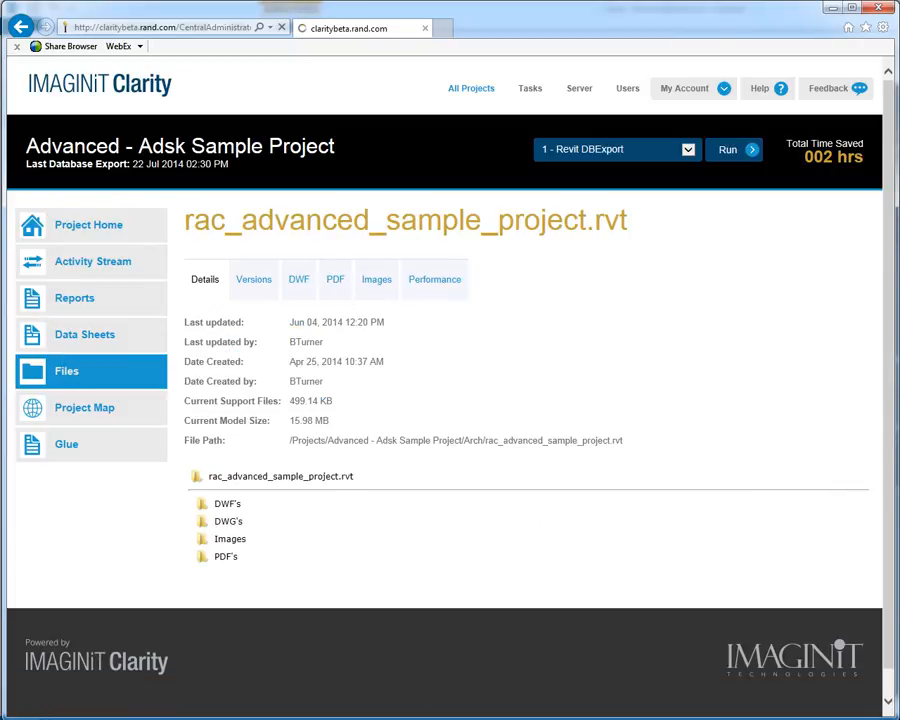
{"action": "left_click", "coordinate": [335, 279]}
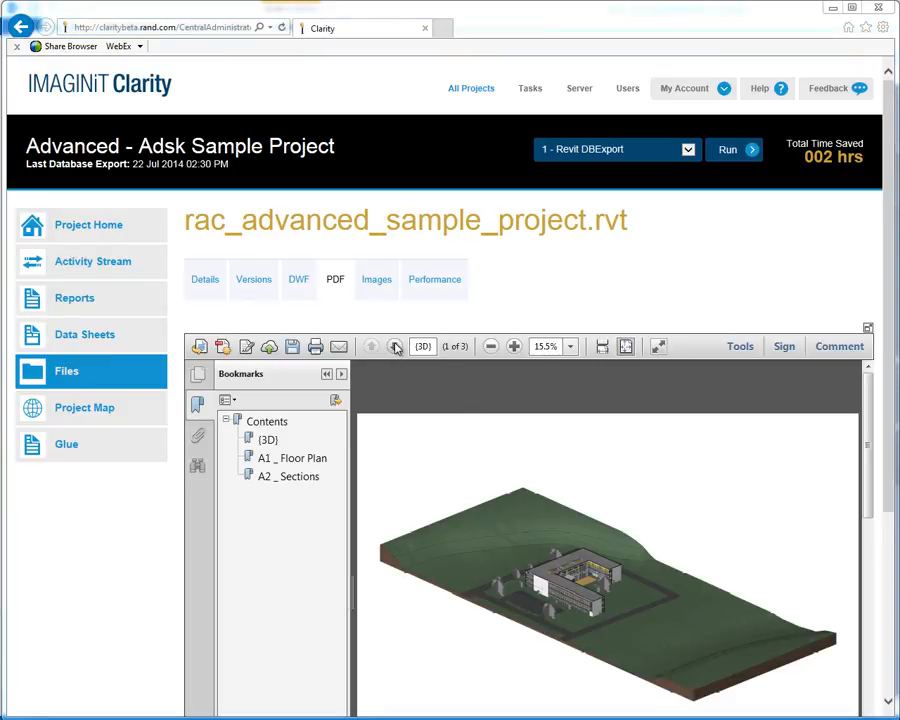
{"action": "left_click", "coordinate": [395, 346]}
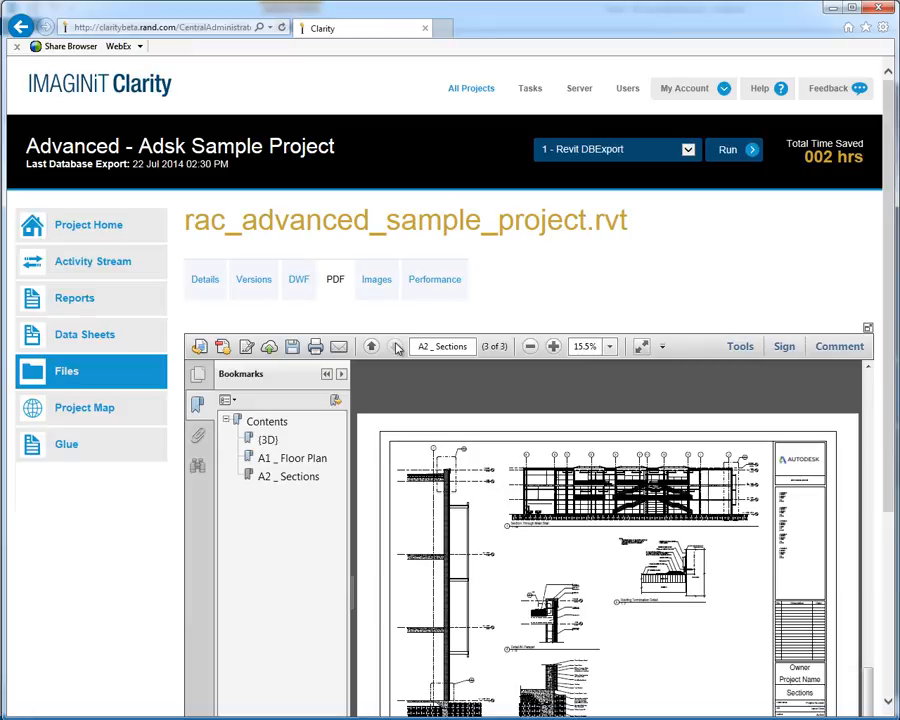